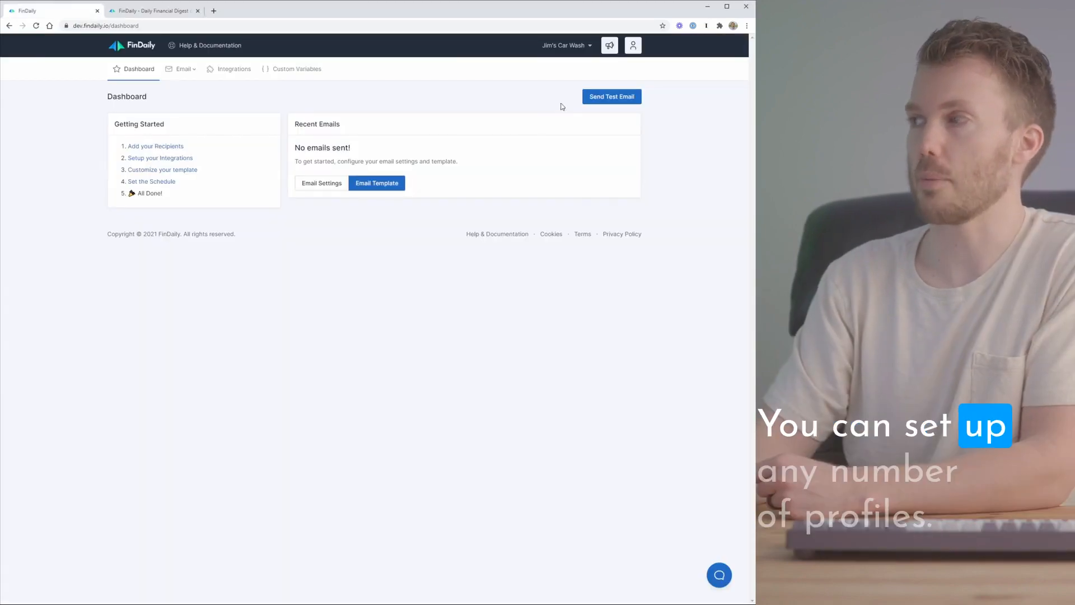
Show the connected integrations list and expand Zapier's API key section.
click(564, 45)
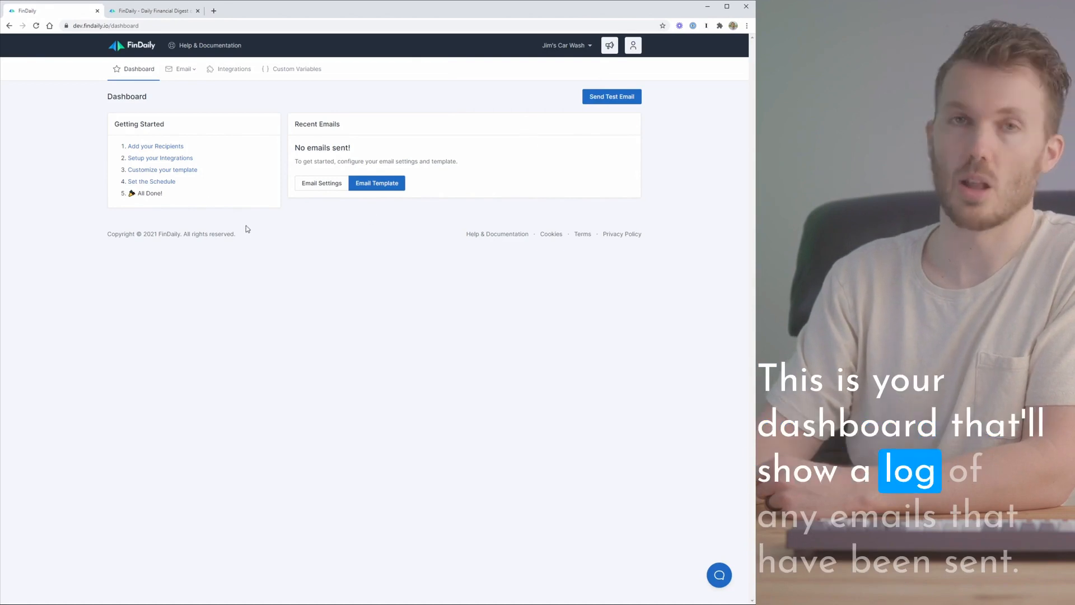
click(234, 69)
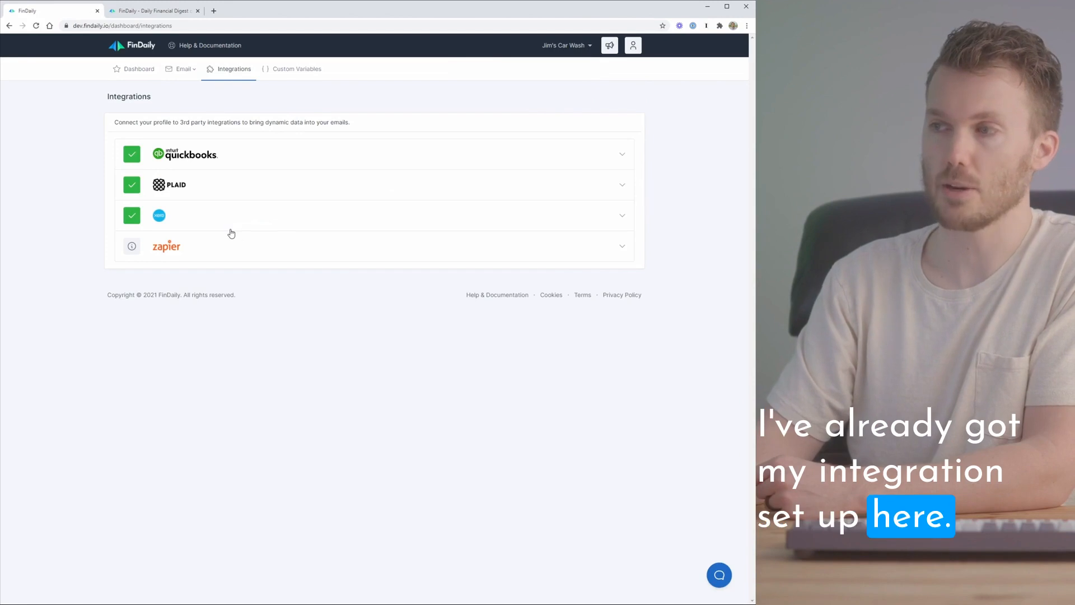
mouse_move(180, 188)
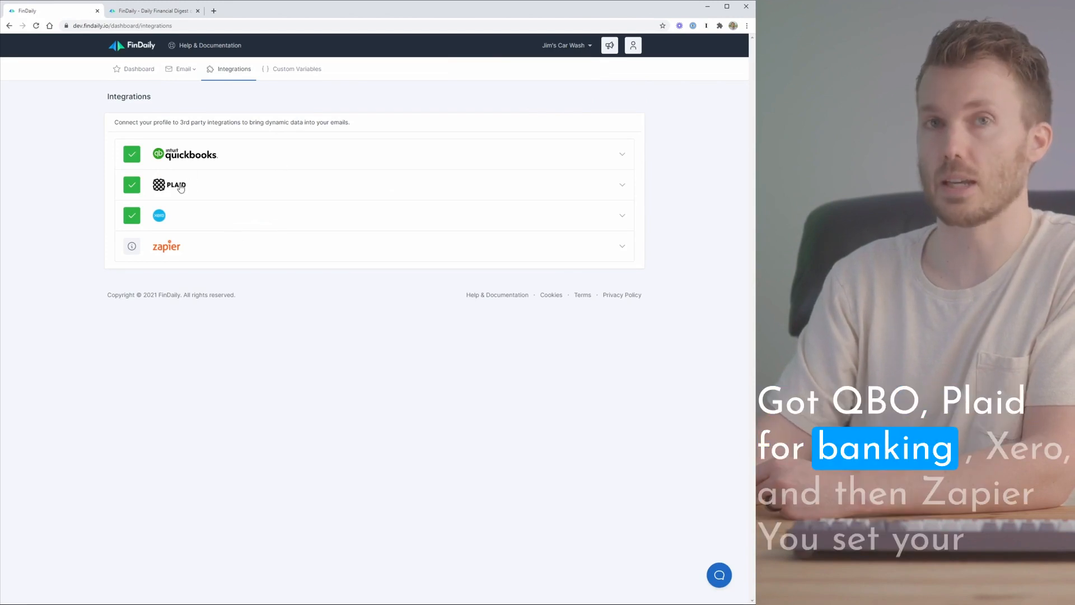
click(166, 246)
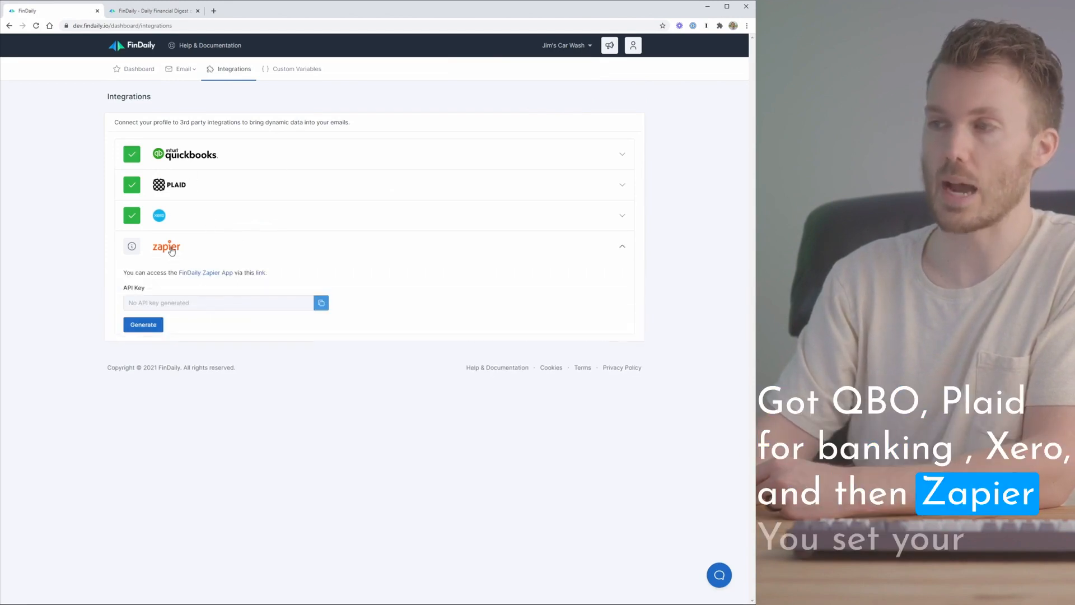
click(182, 68)
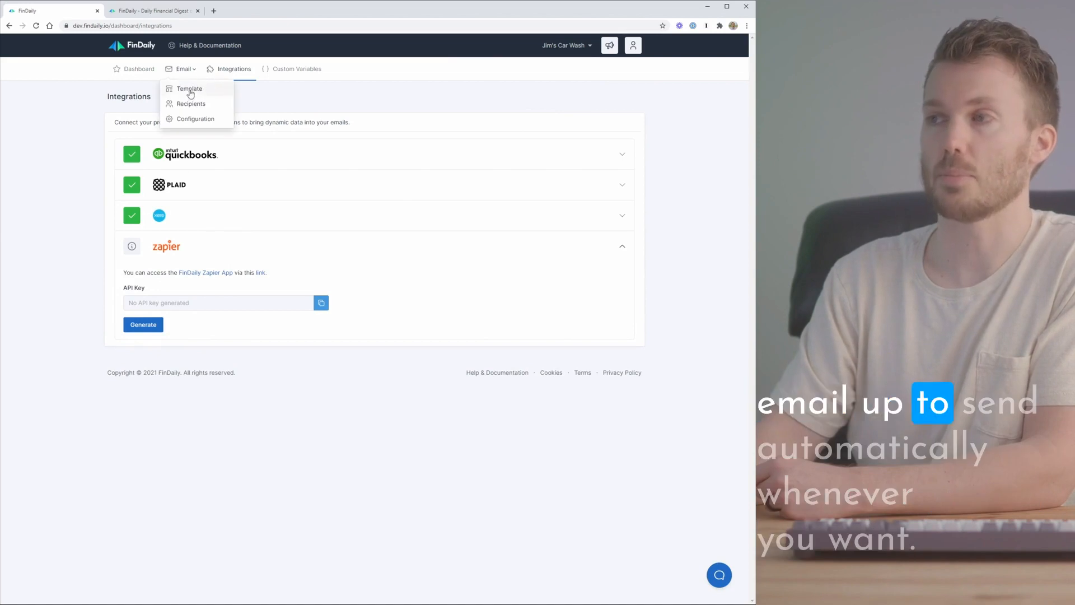
View the email schedule configuration, then switch to the template editor with live preview.
click(195, 118)
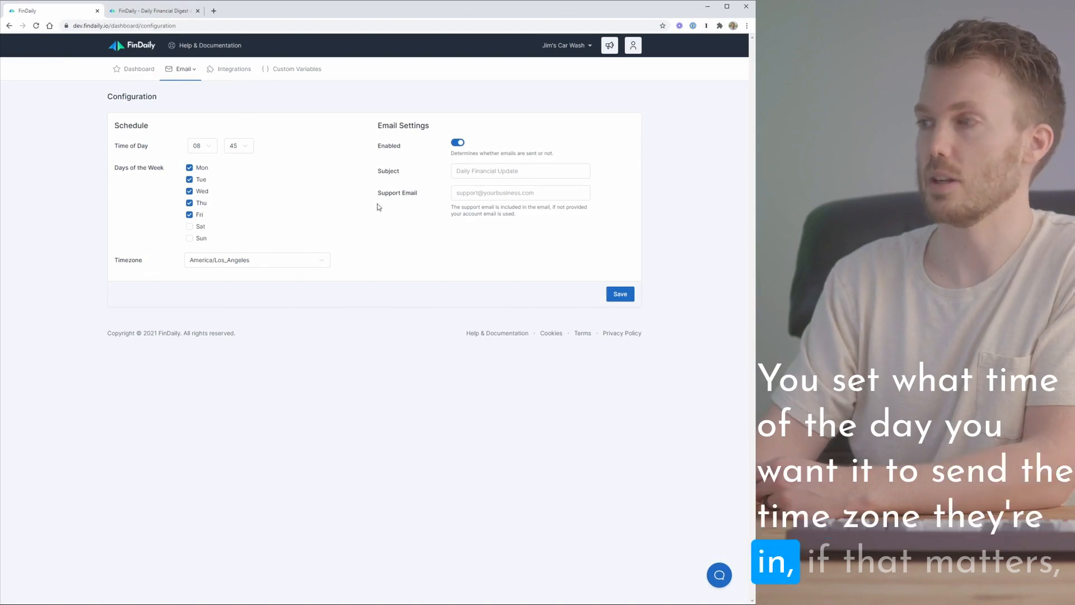
click(520, 193)
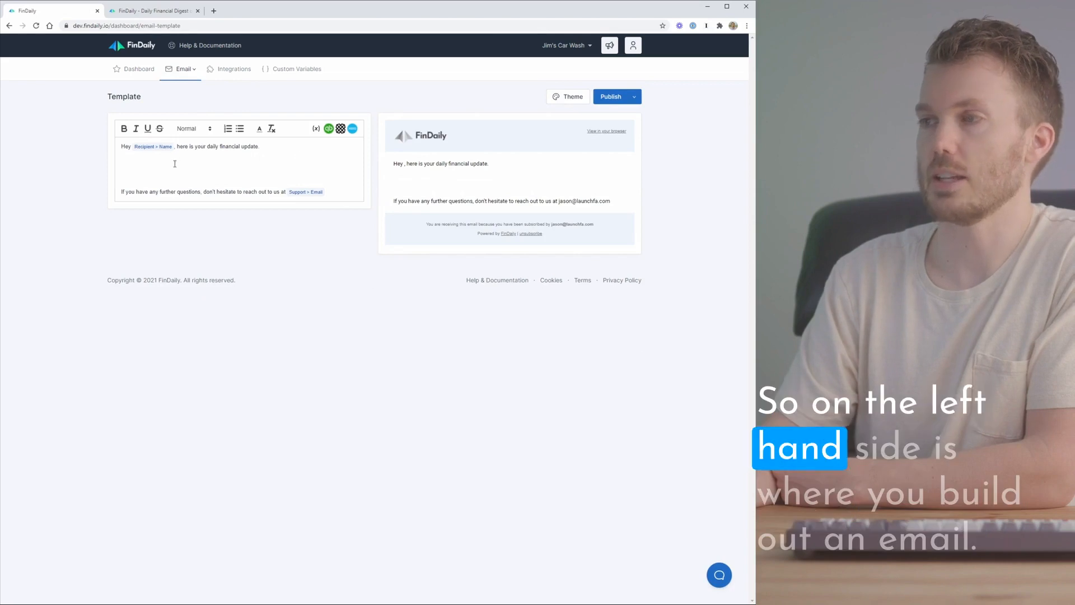
click(195, 128)
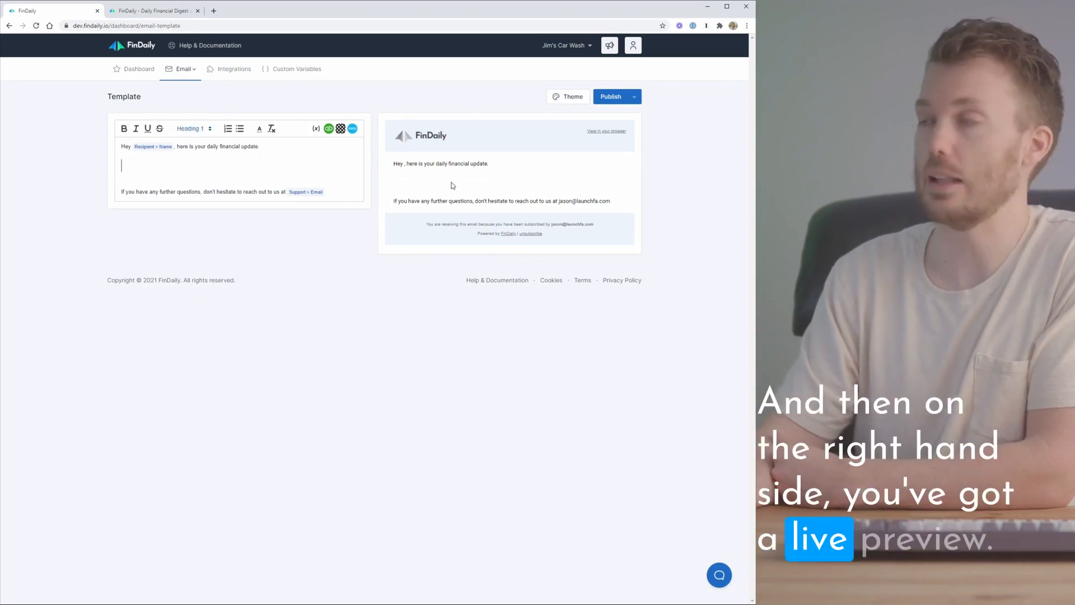
click(568, 97)
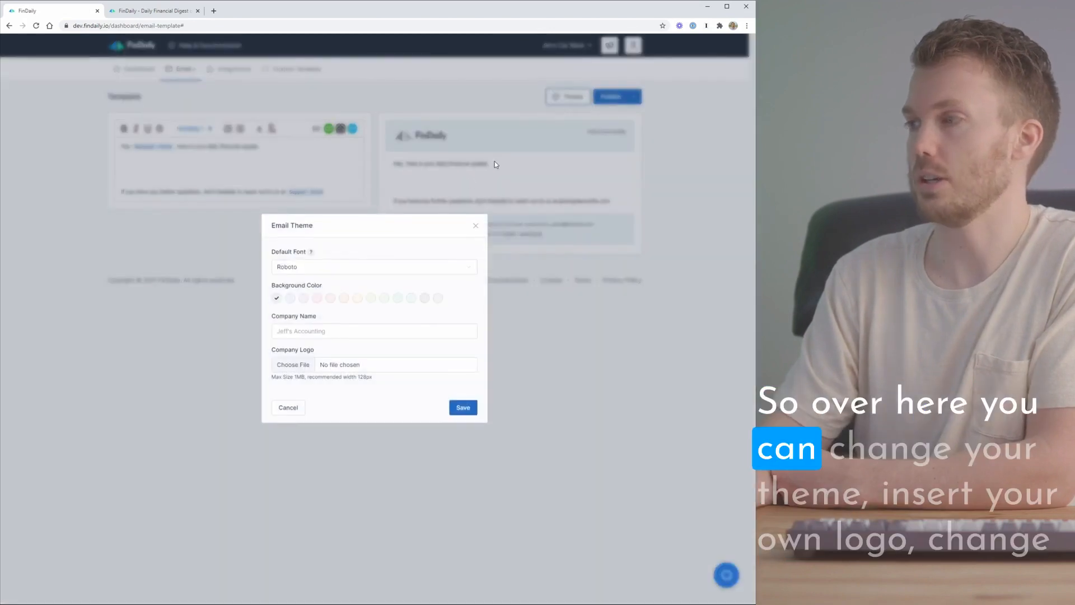
click(330, 298)
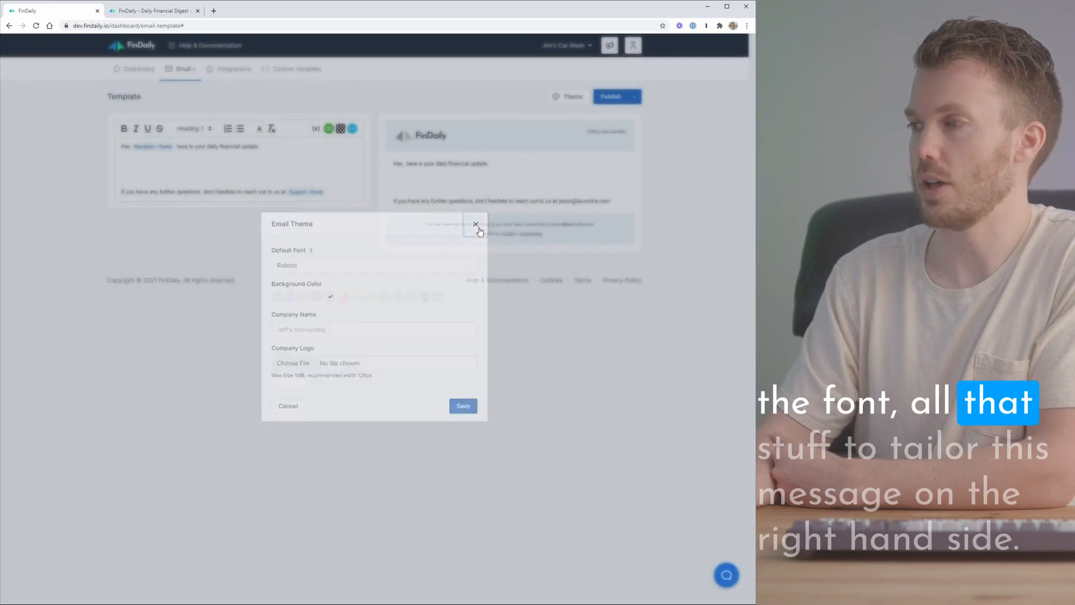
click(475, 224)
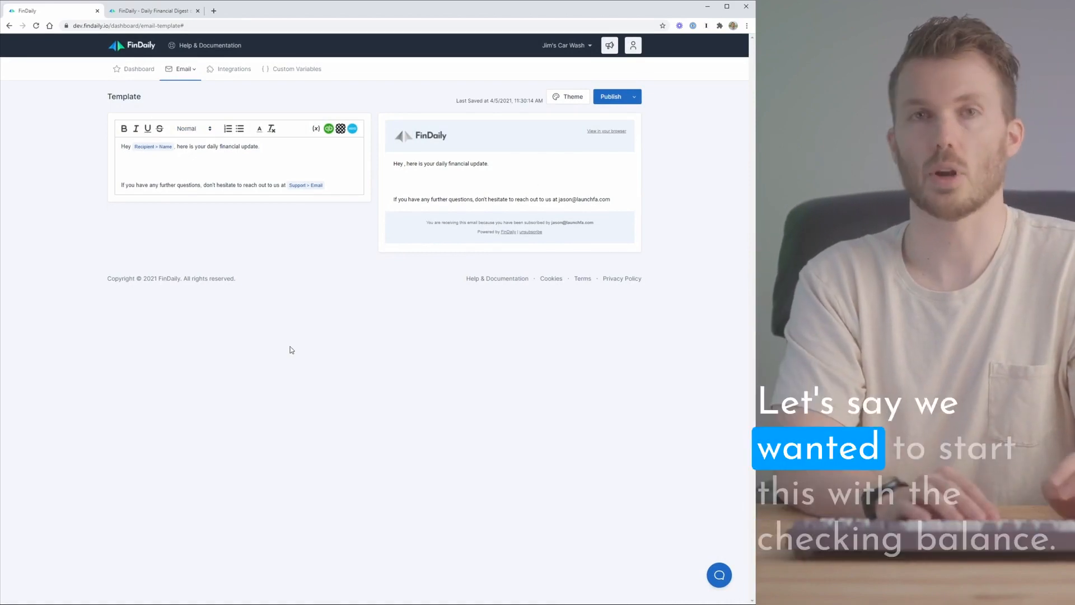
Add a 'Checking balance:' line with the Plaid Checking > Available balance variable.
text(Checking balance:)
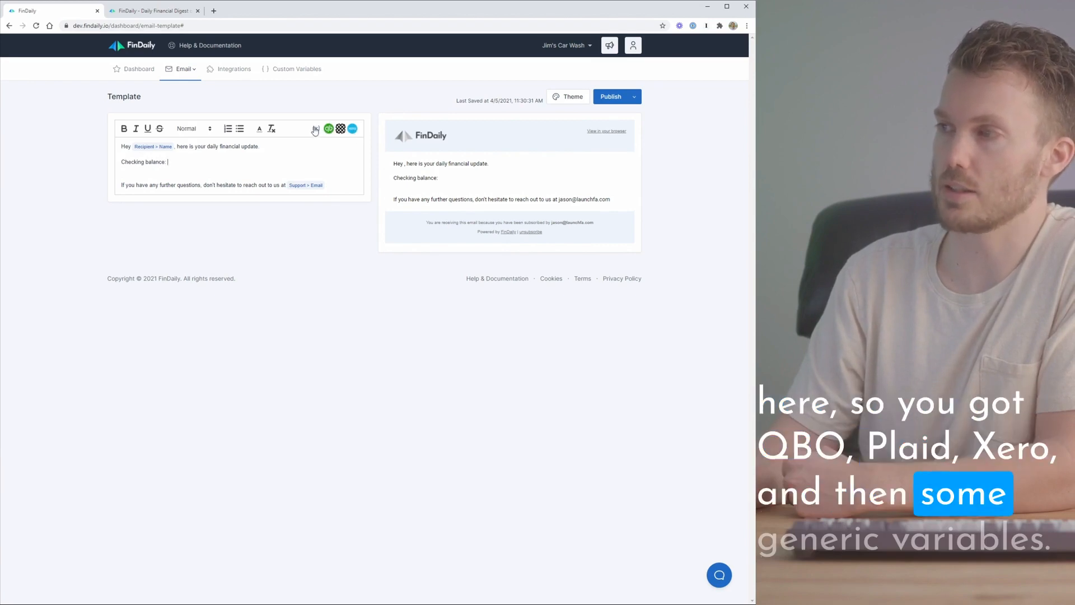
click(315, 129)
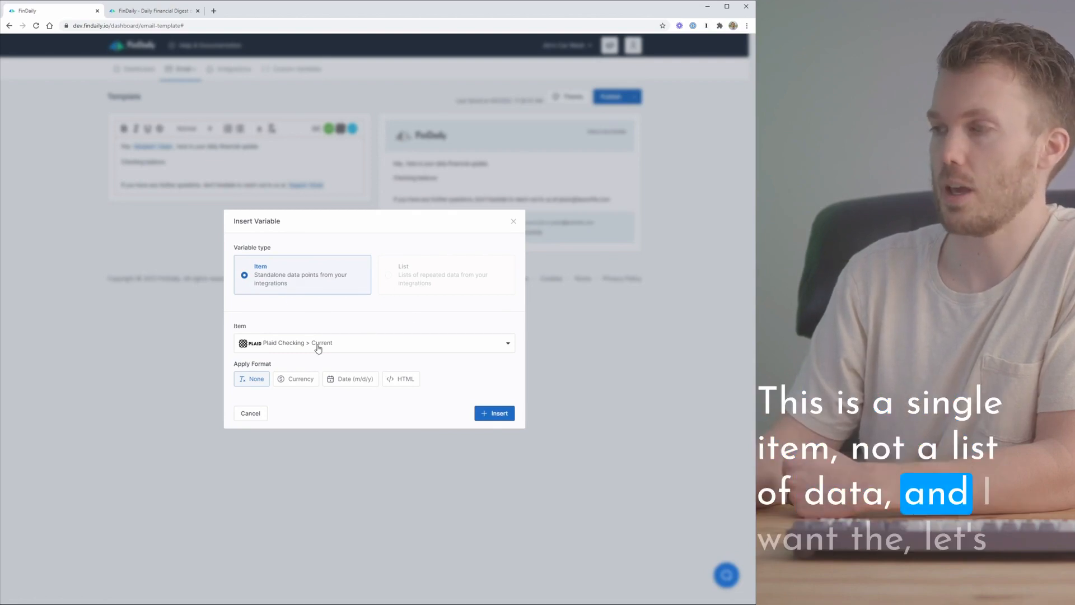
click(373, 343)
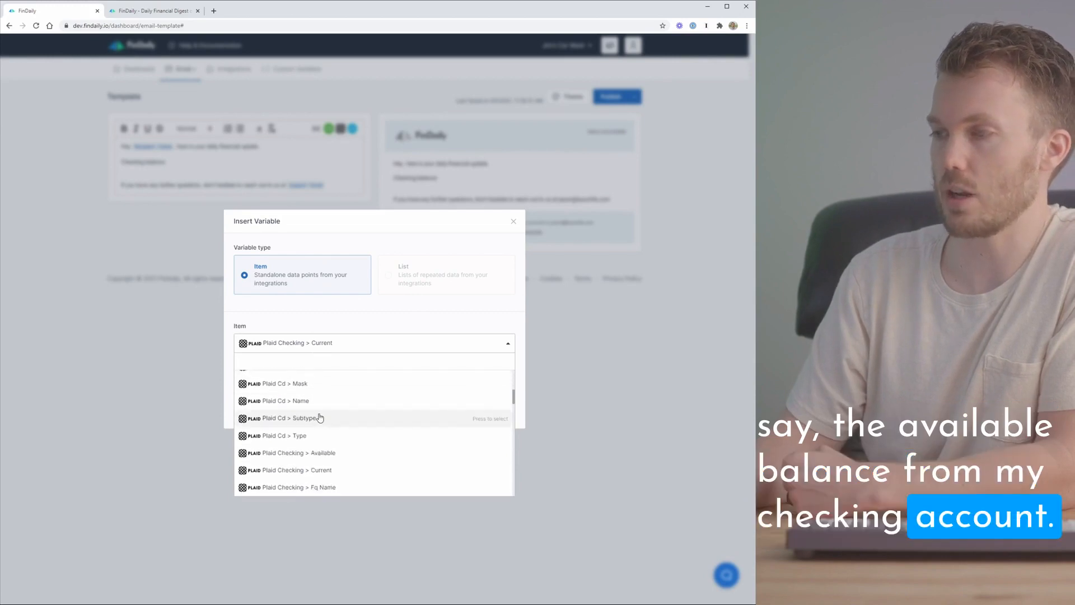
click(317, 453)
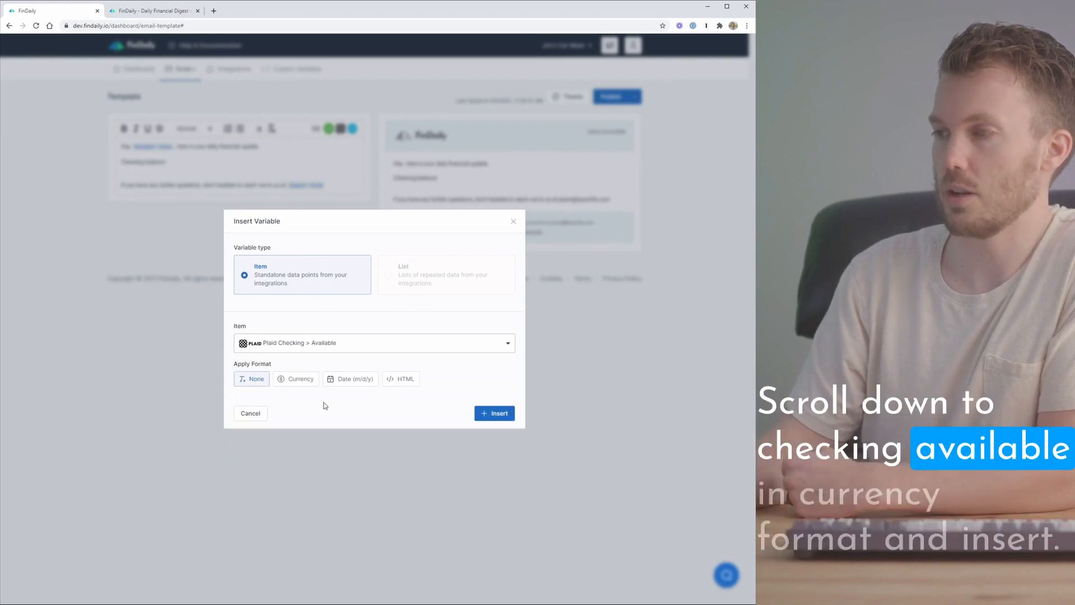
click(494, 413)
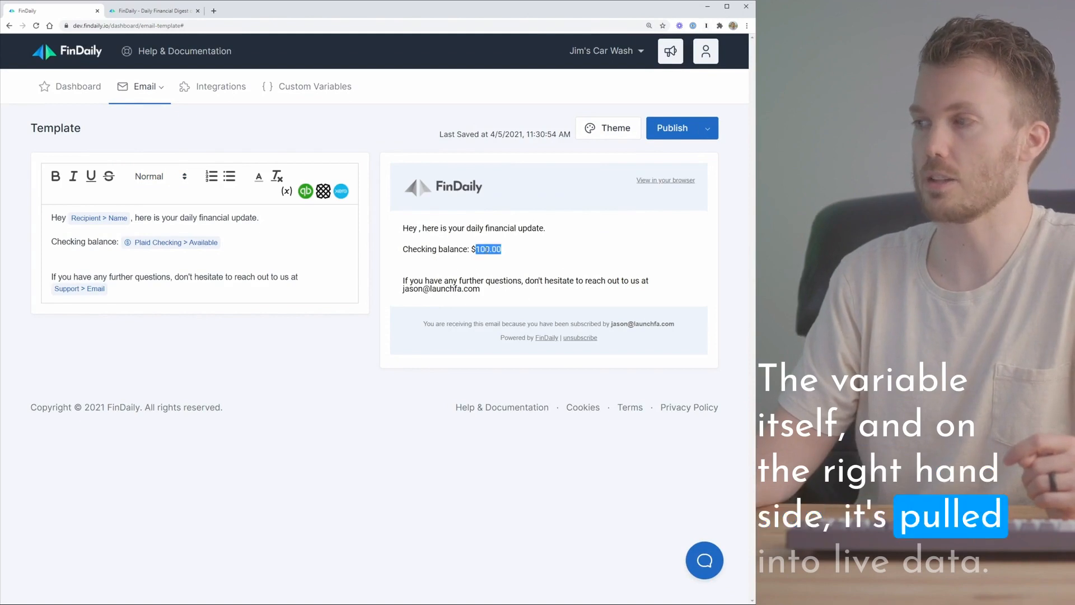
Style the checking balance line as Heading 2.
double_click(69, 241)
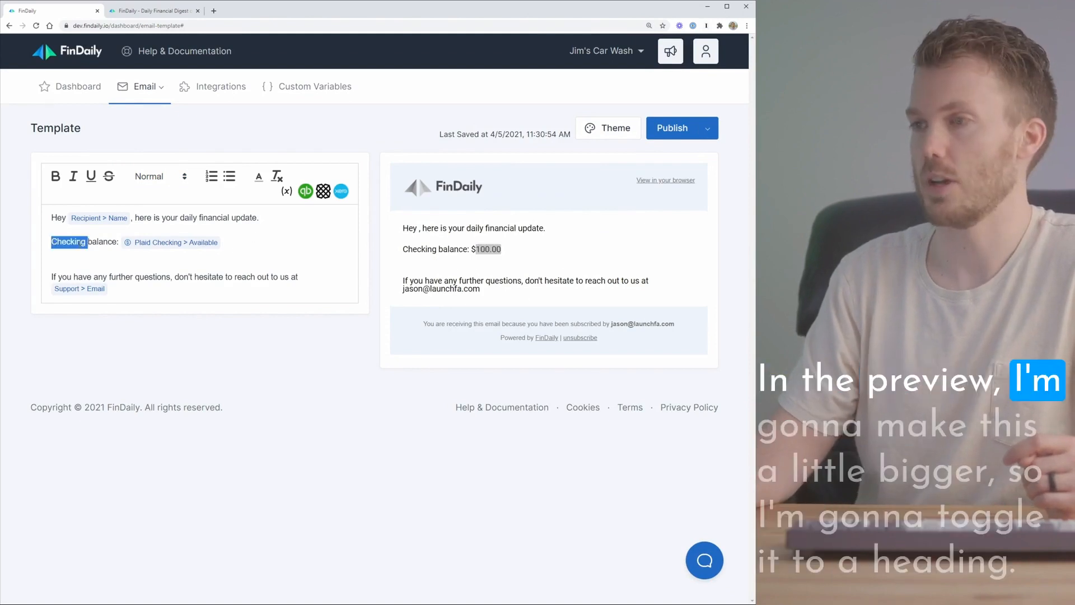
click(160, 176)
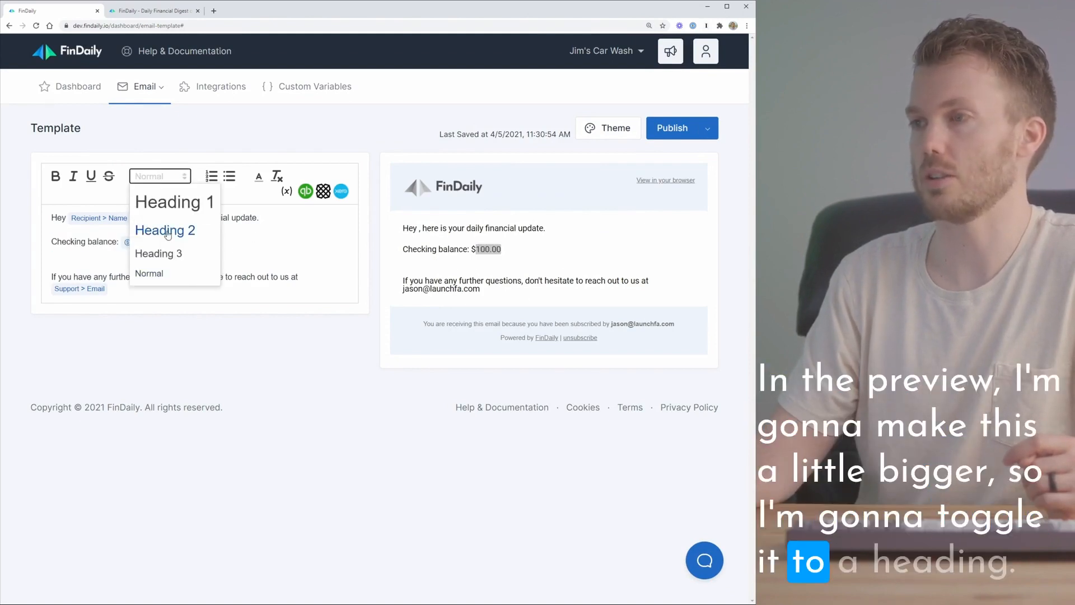
click(165, 229)
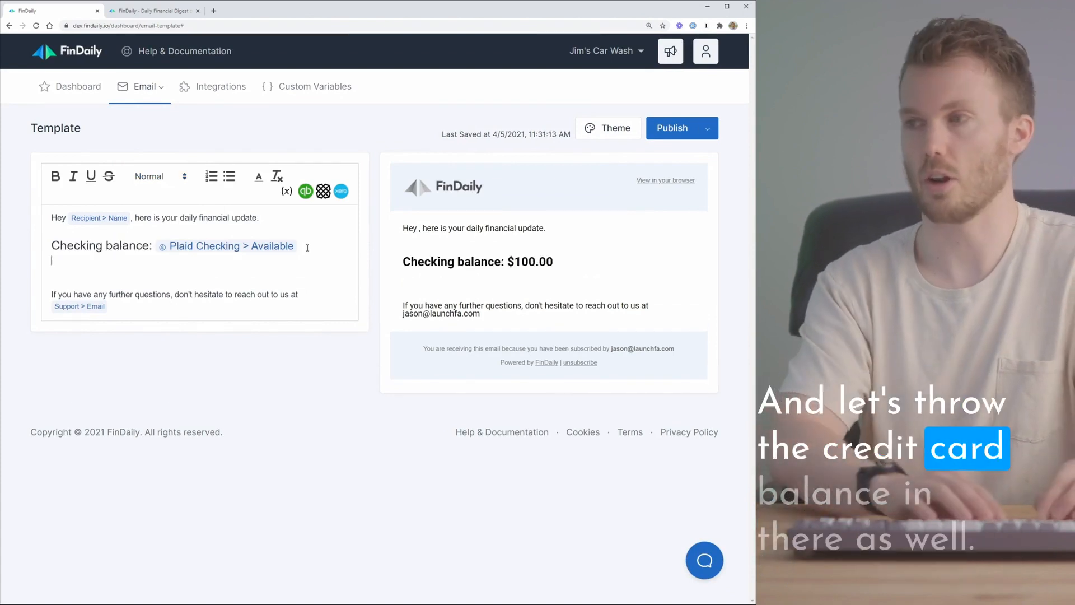
Add a 'CC balance:' line with the Plaid Credit Card > Current balance in currency format.
text(CC bala)
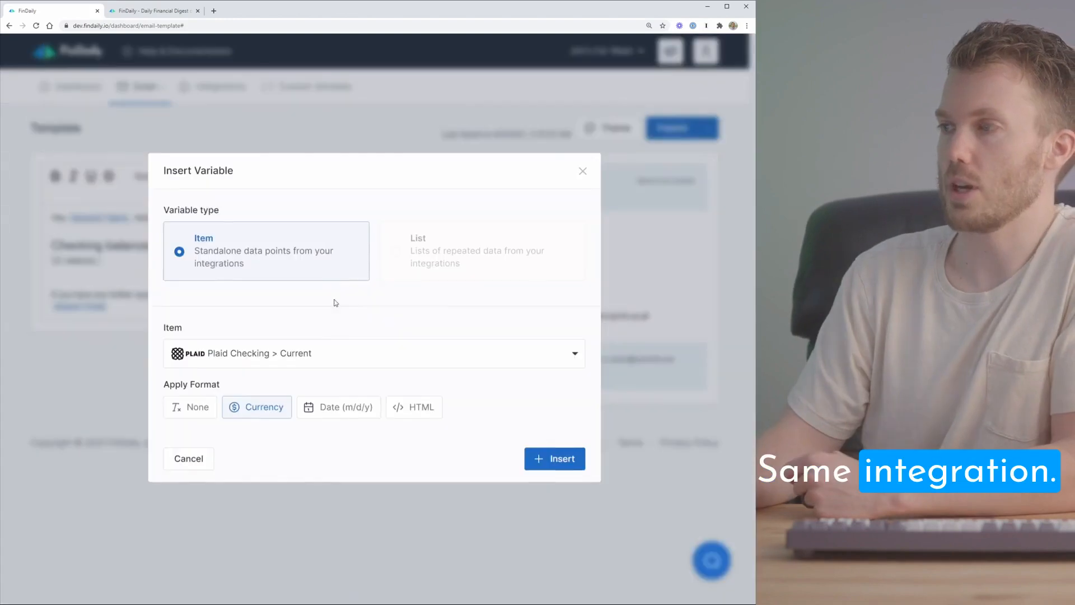
click(554, 458)
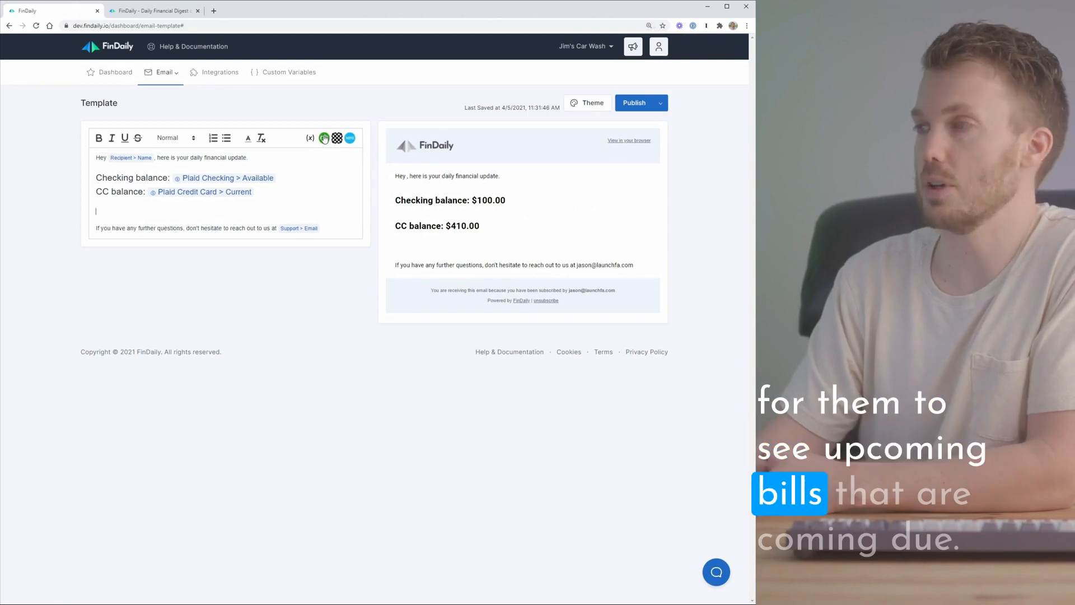
Insert a loop over QBO unpaid bills sorted by due date ascending, limited to 10.
click(310, 138)
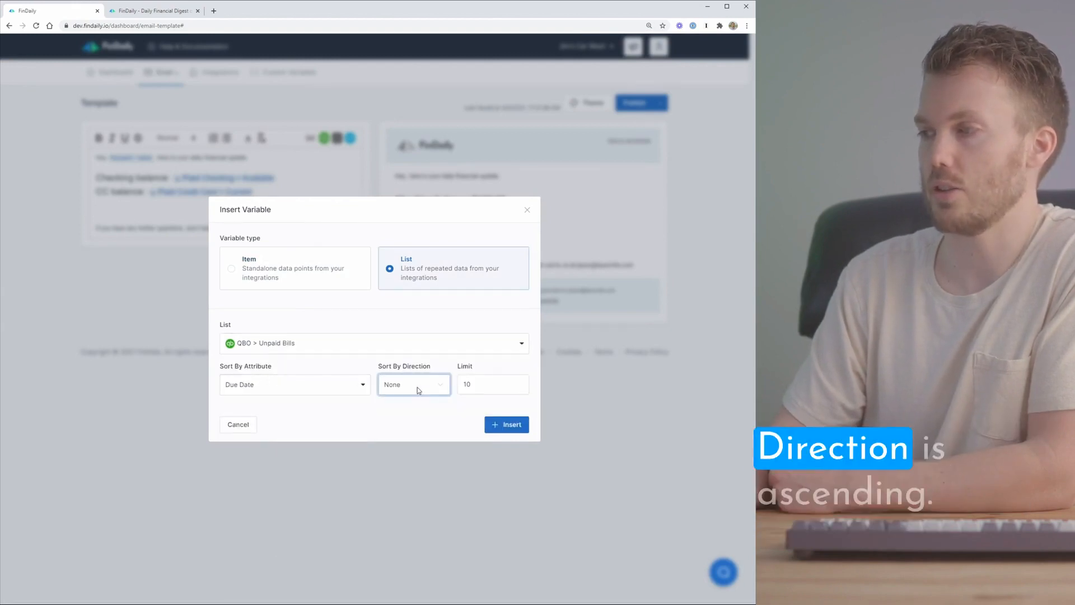
click(413, 384)
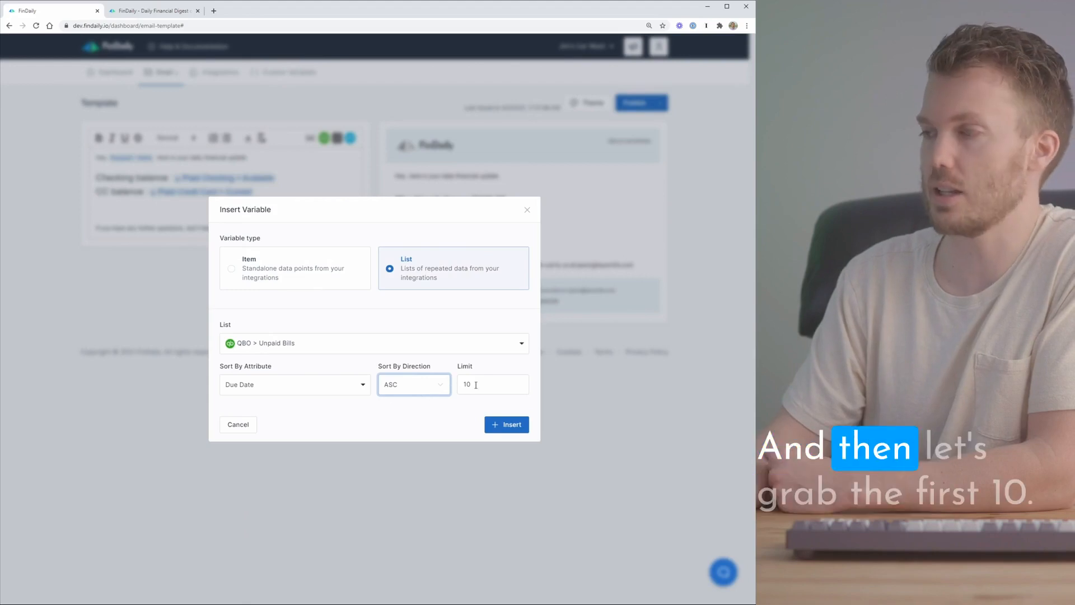
click(506, 424)
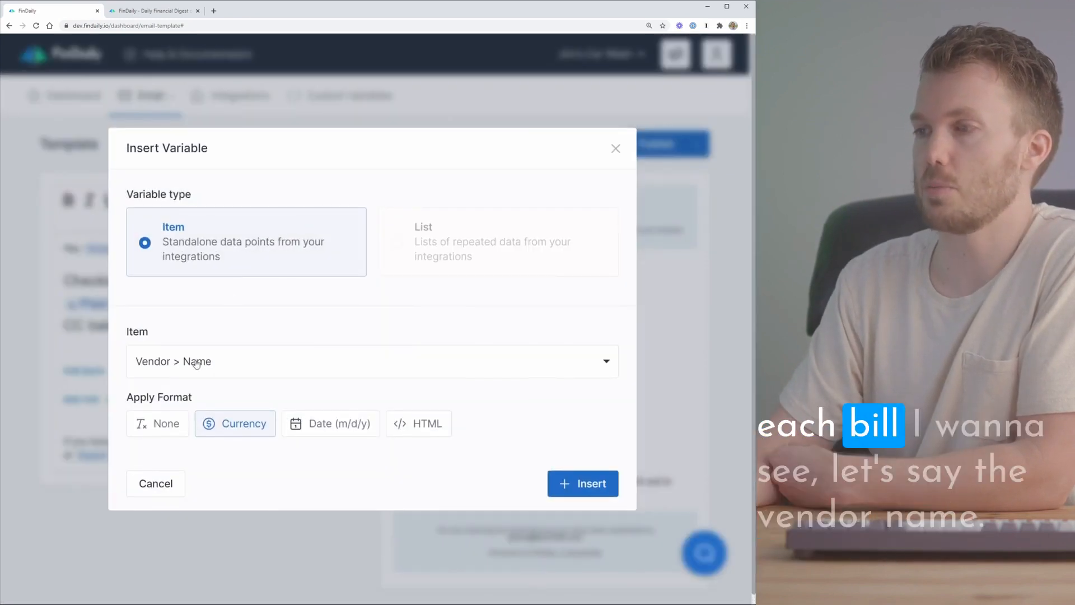
Inside the loop, add vendor name (no format), amount due, and due date in date format.
click(157, 424)
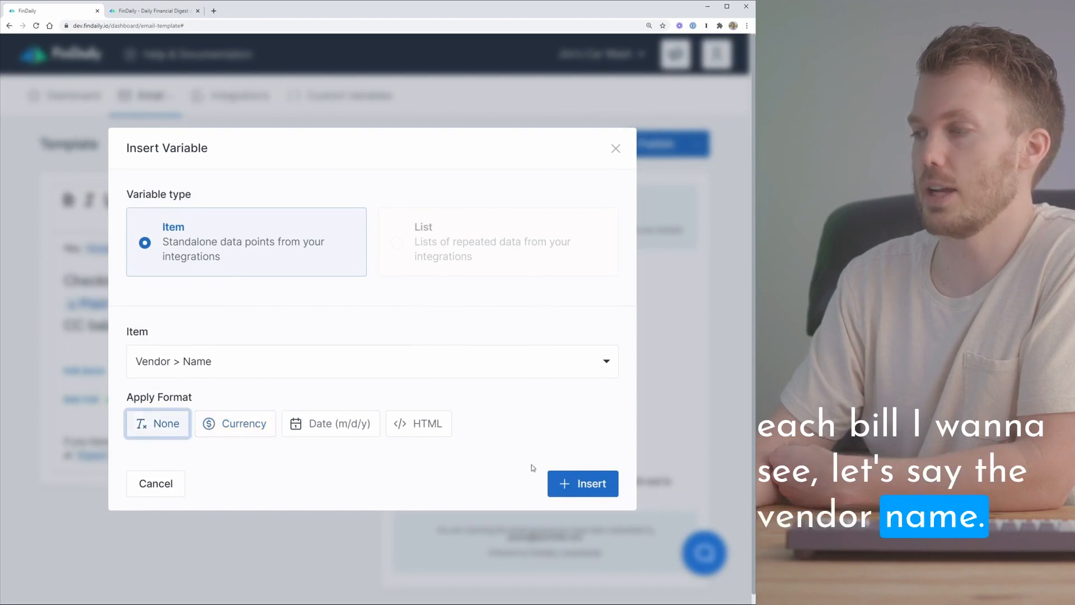
click(582, 484)
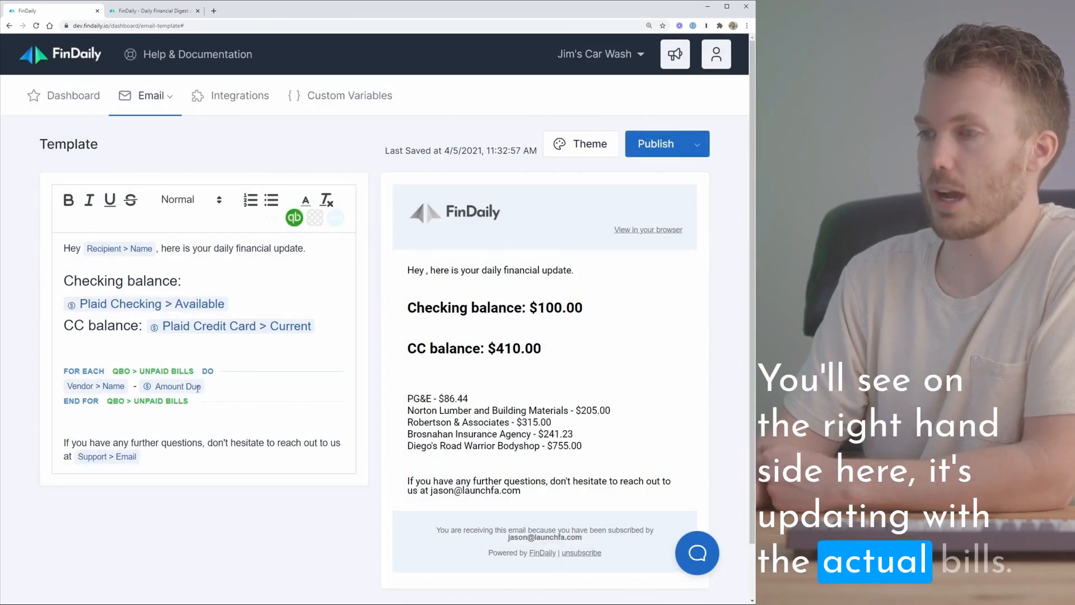
click(218, 387)
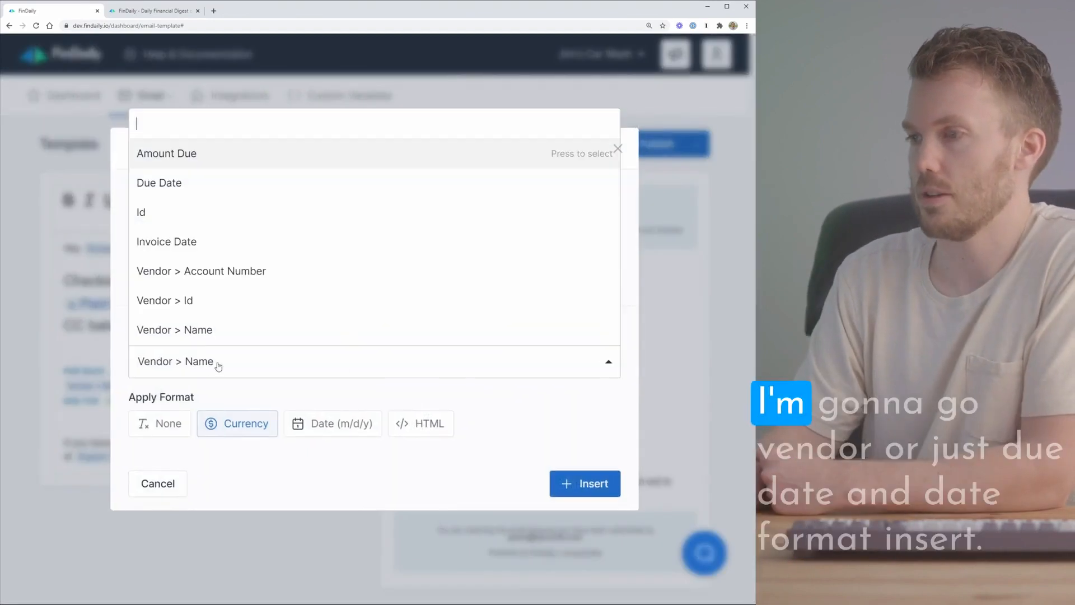
click(160, 183)
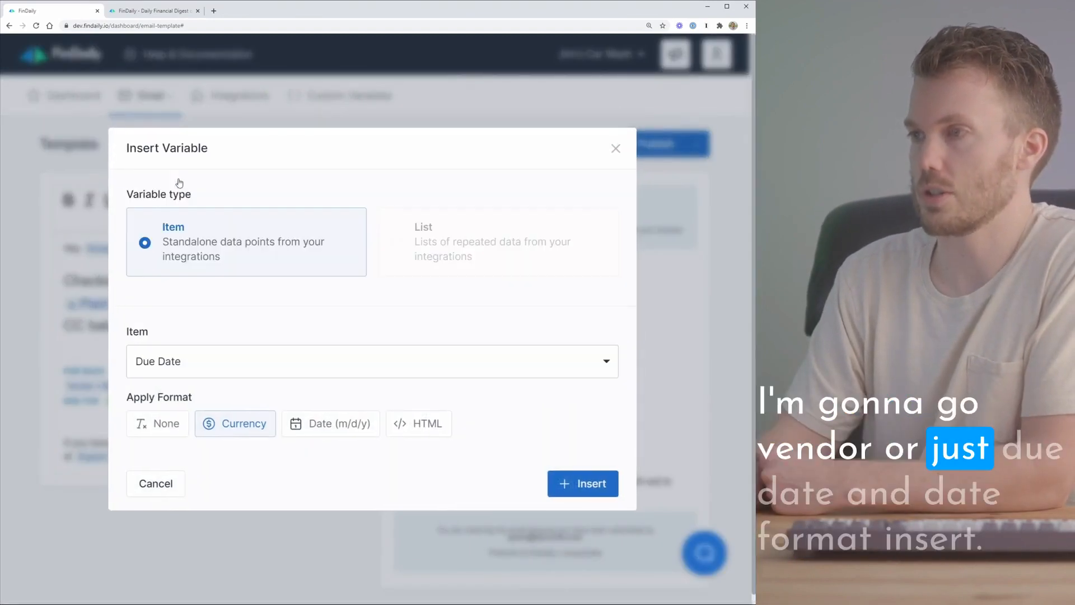
click(330, 423)
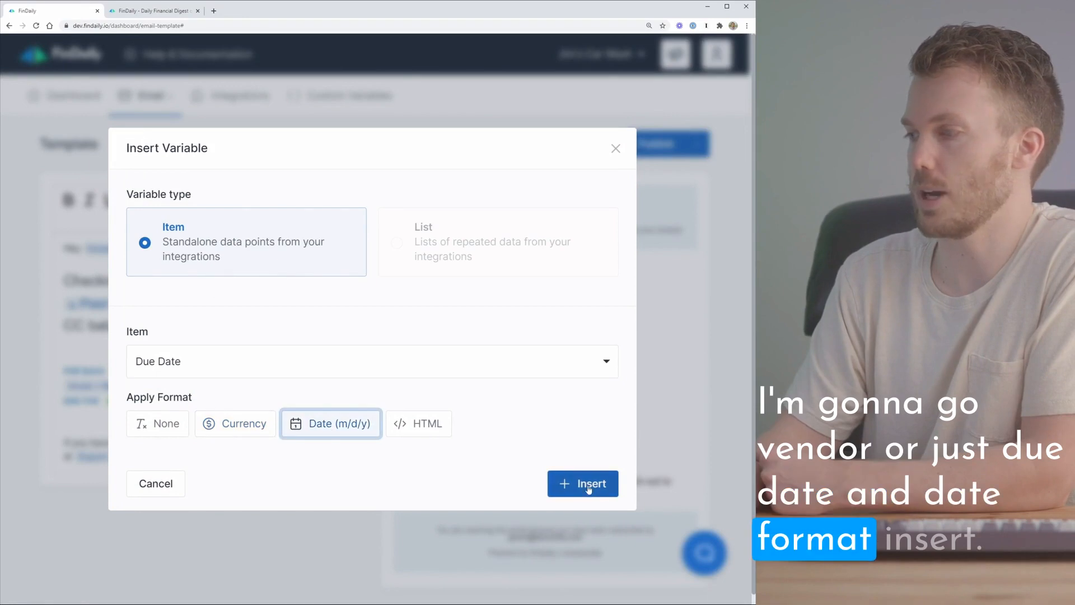
click(583, 484)
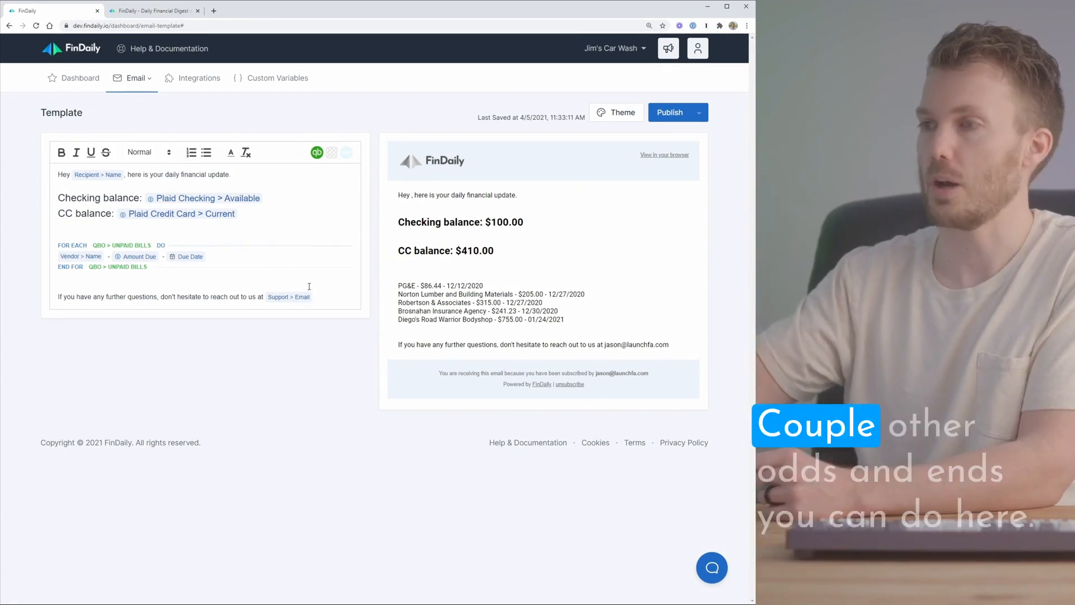
Expand the QuickBooks integration to review its synced data types, accounts and customers.
click(200, 77)
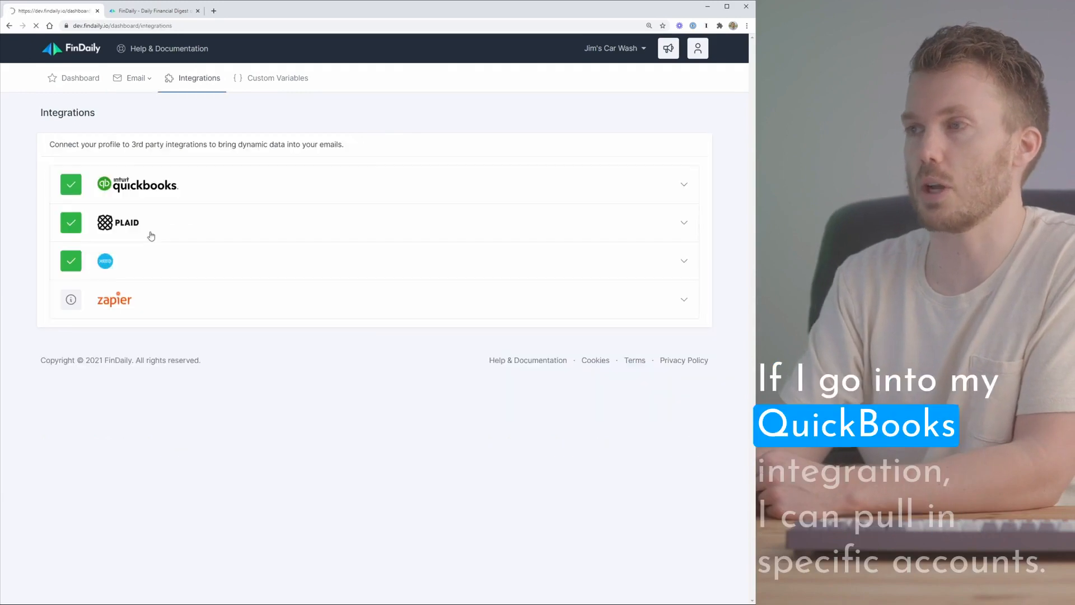
click(683, 183)
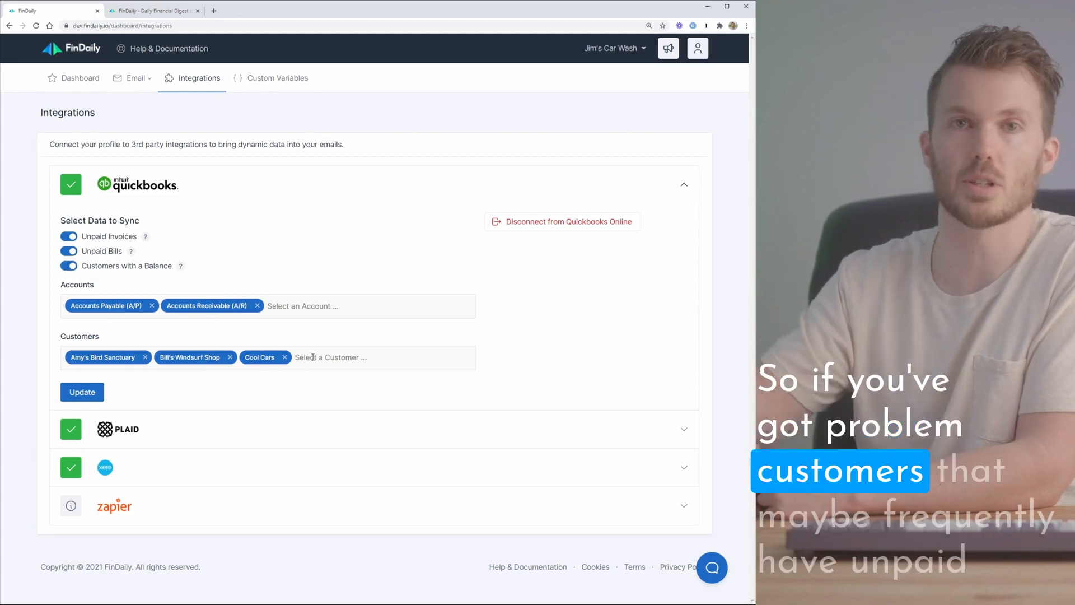
click(136, 78)
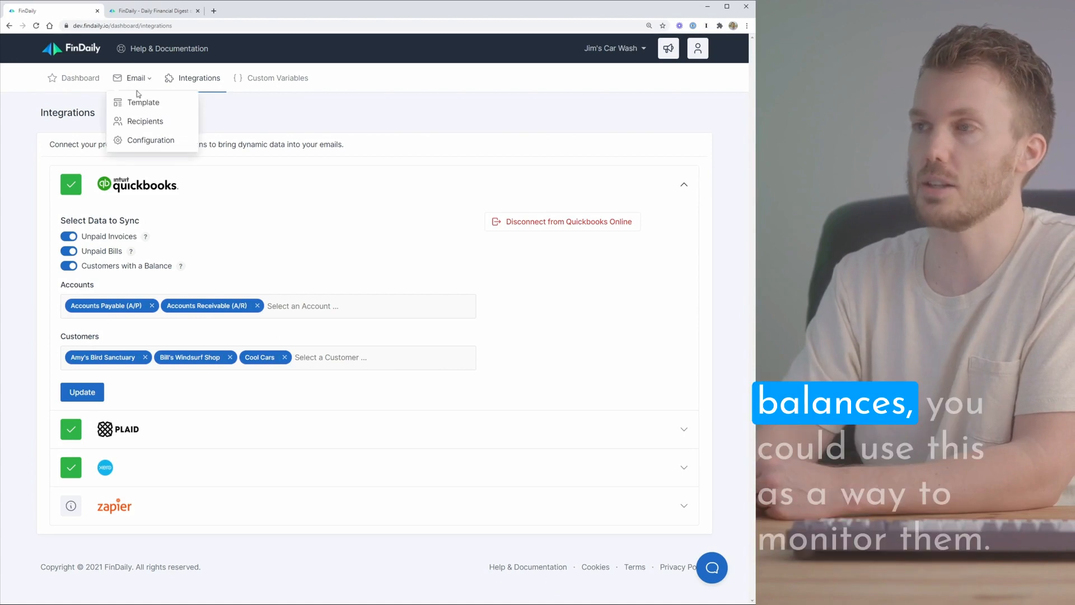
Return to the email template and browse the generic recipient and support variables.
click(144, 102)
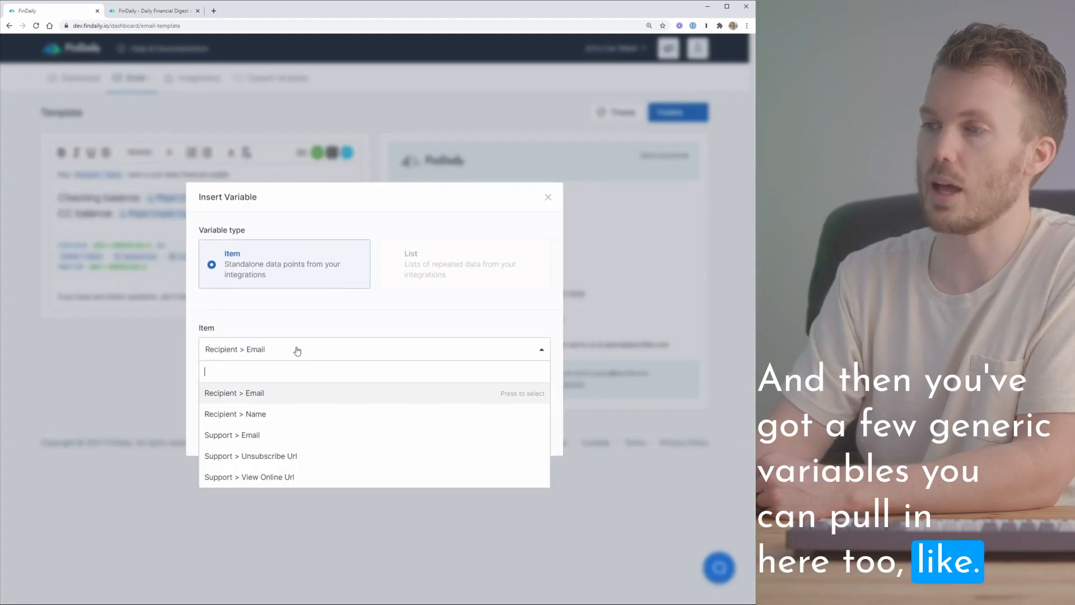
mouse_move(262, 393)
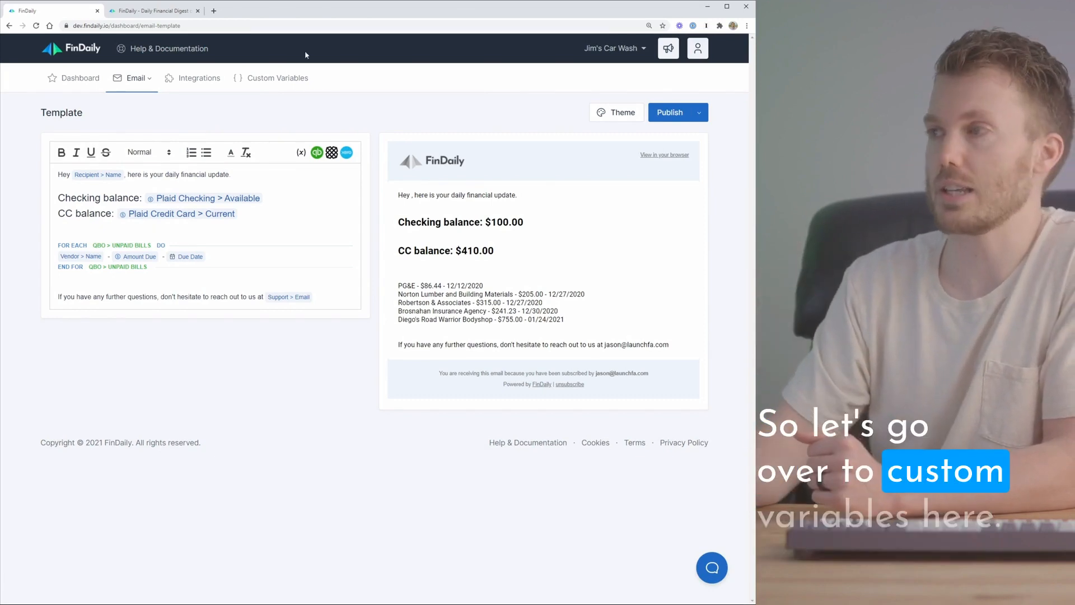
Create the first custom variable 'Estimate Payroll' of type Number and save it.
click(278, 78)
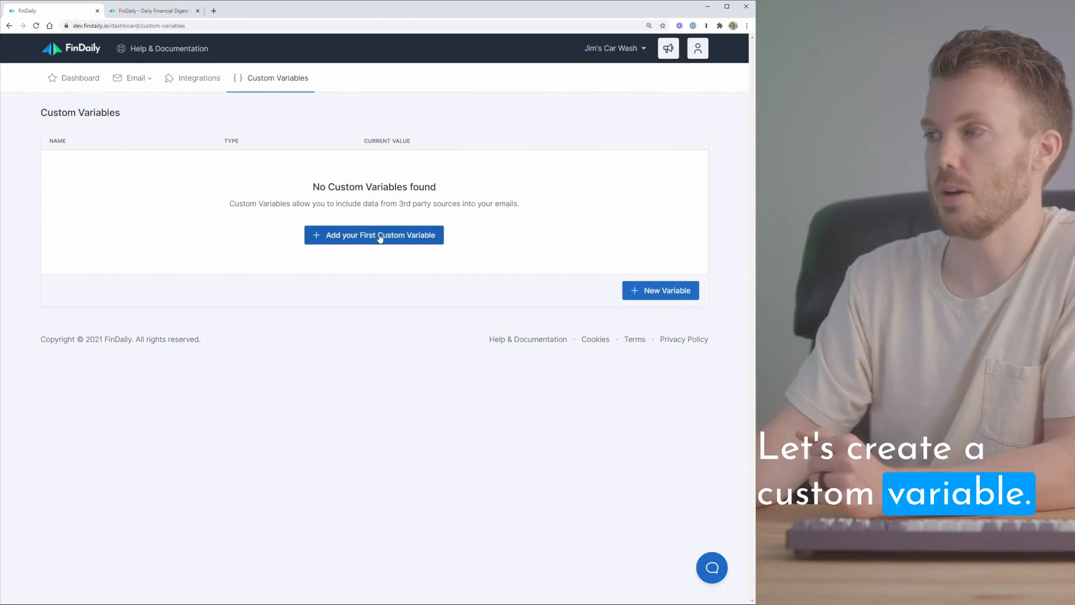
click(374, 234)
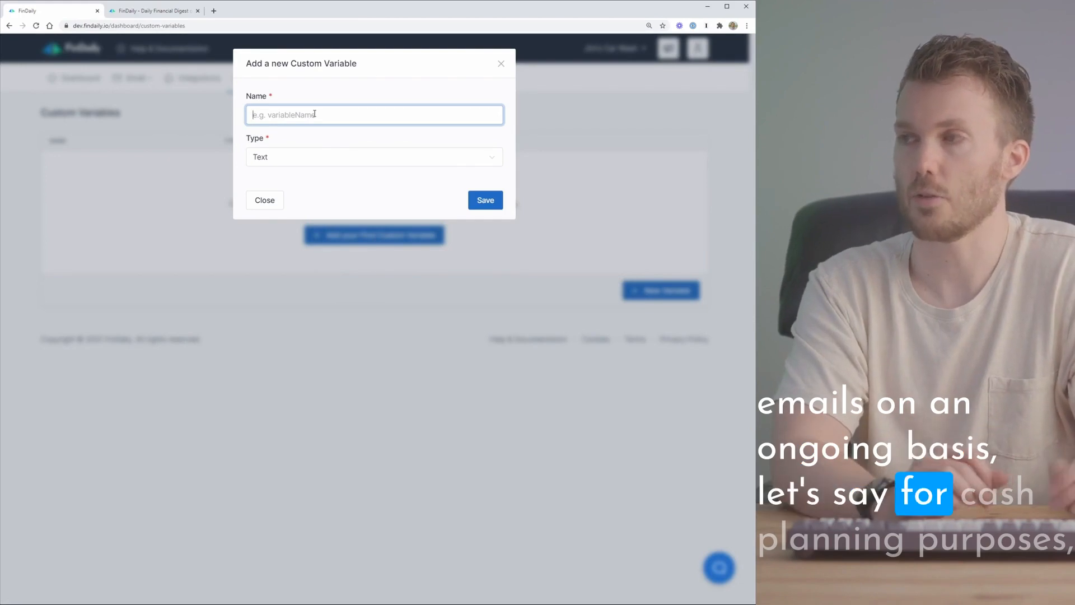
text(Estaimted)
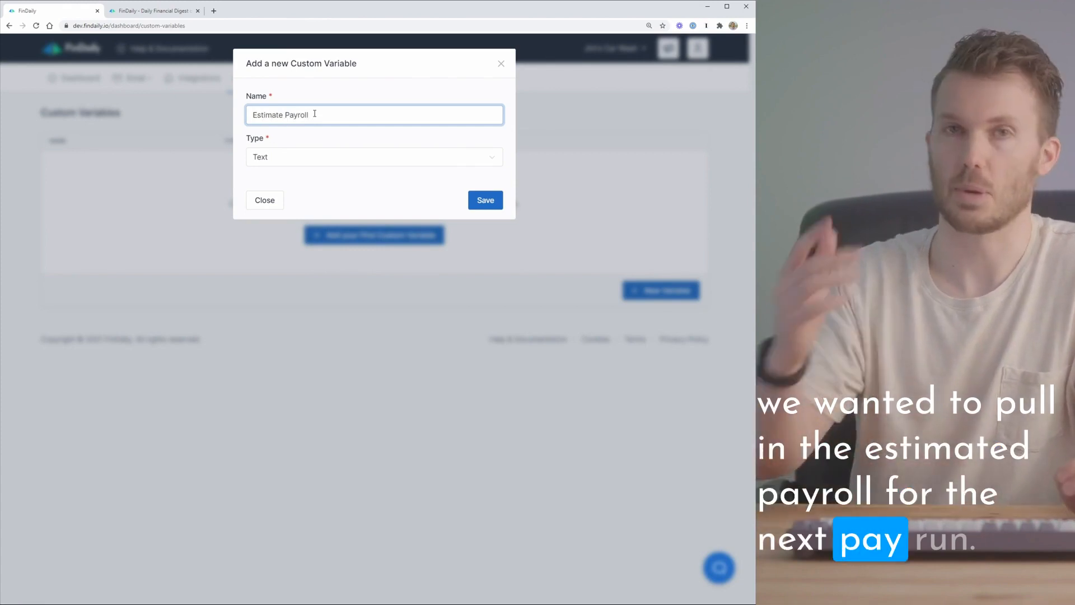
click(374, 157)
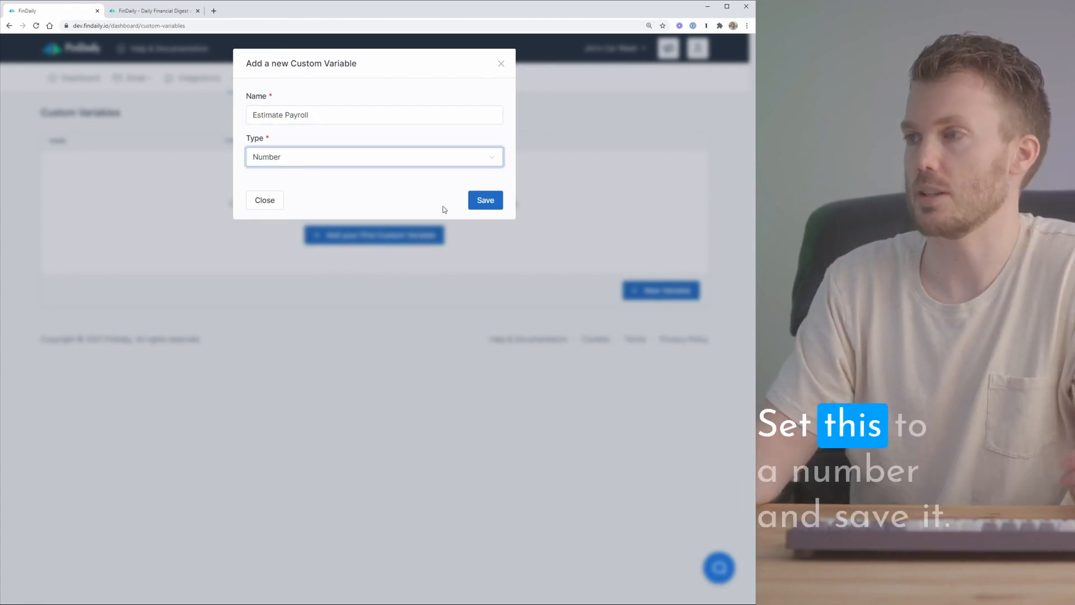
click(485, 200)
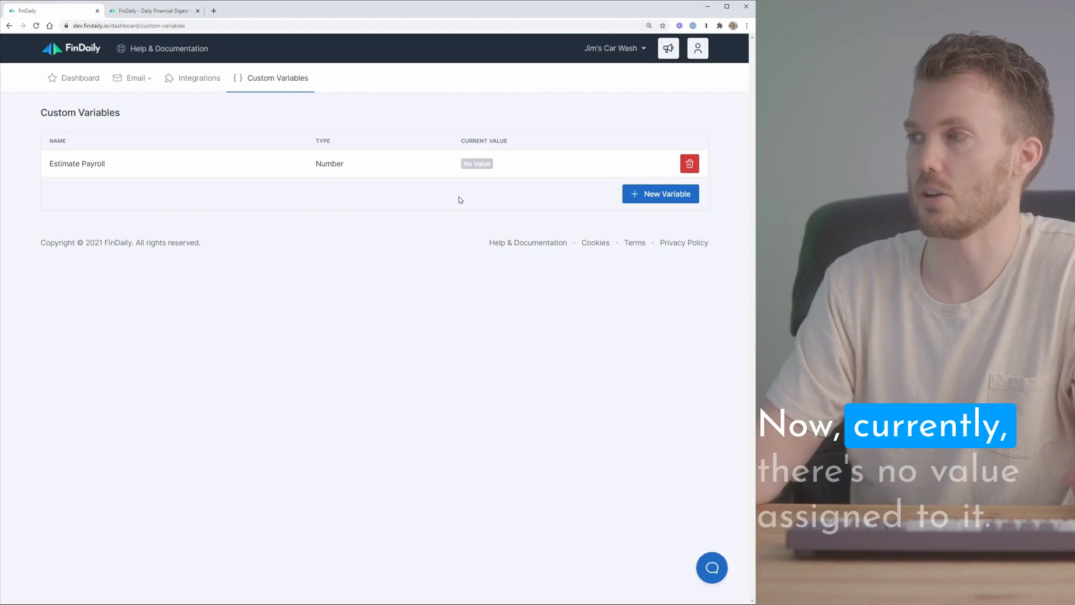
mouse_move(481, 167)
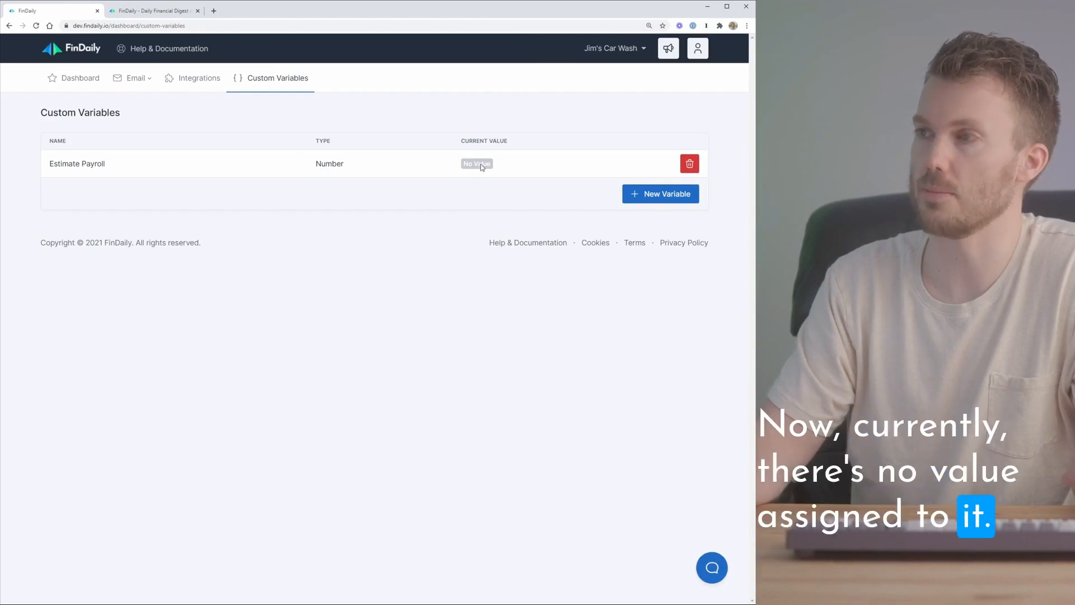
click(200, 78)
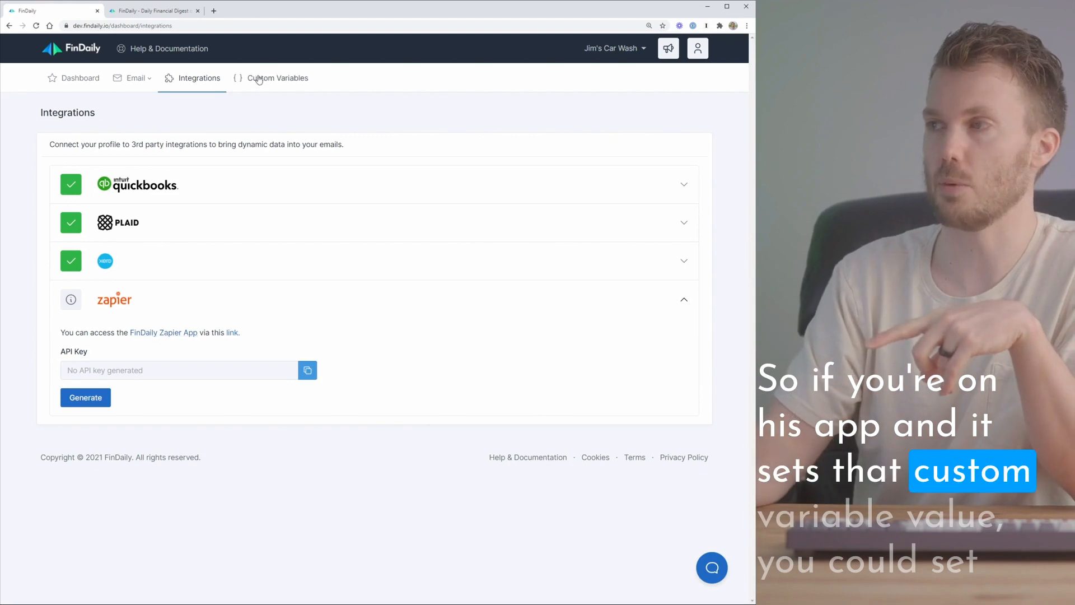
click(278, 77)
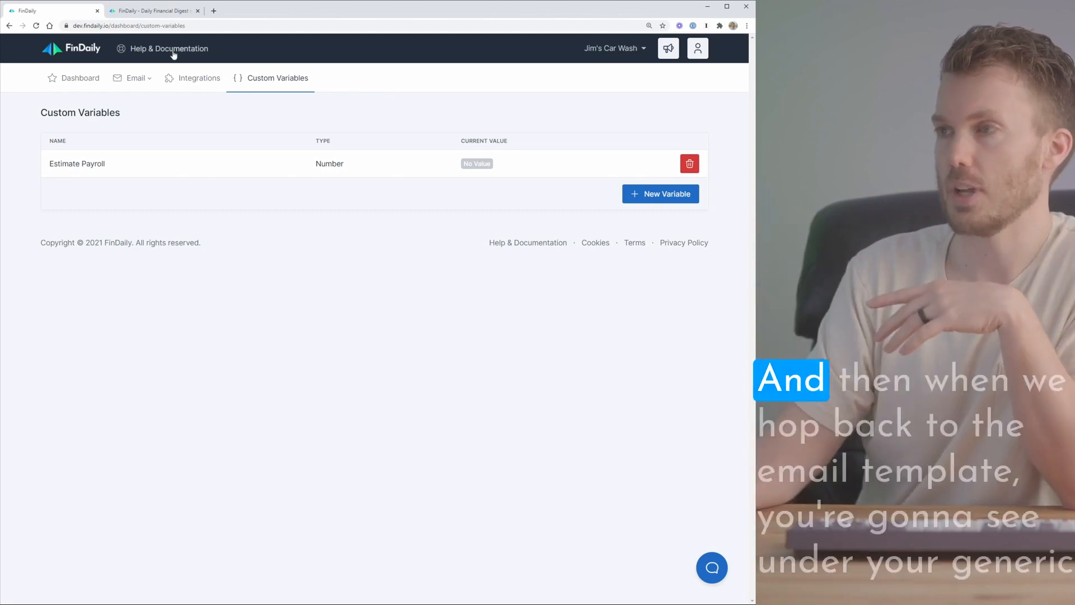
Back in the template, list the generic variables where Custom > Estimate Payroll now appears.
click(136, 77)
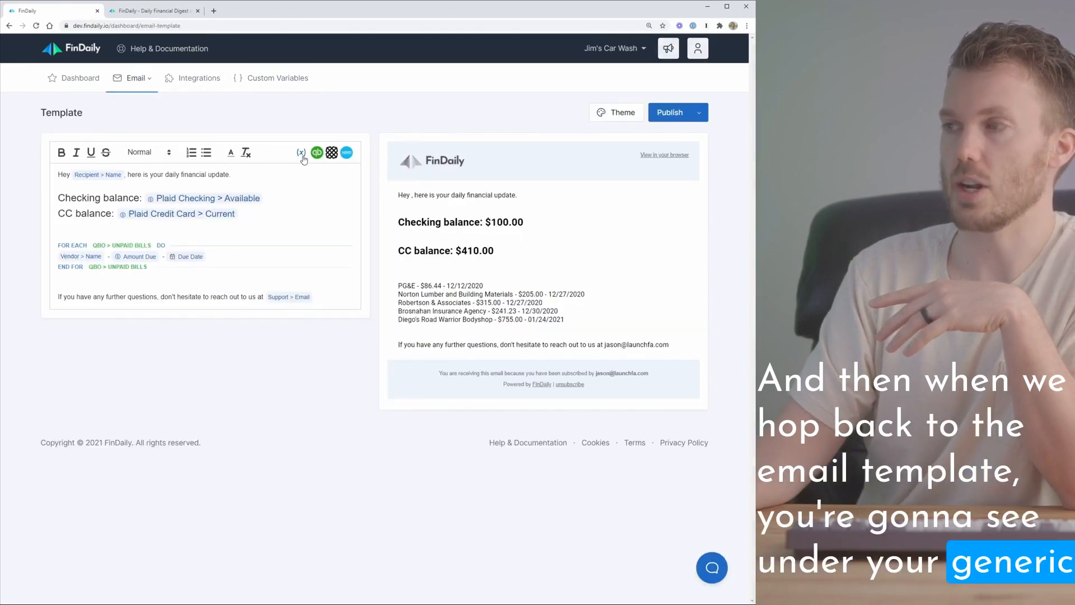
click(300, 152)
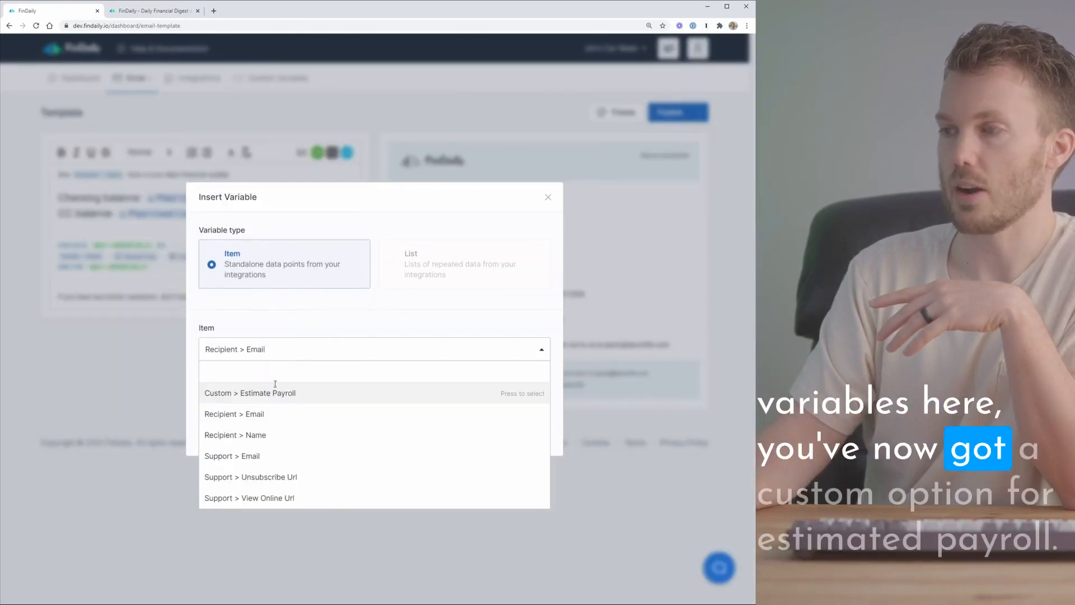